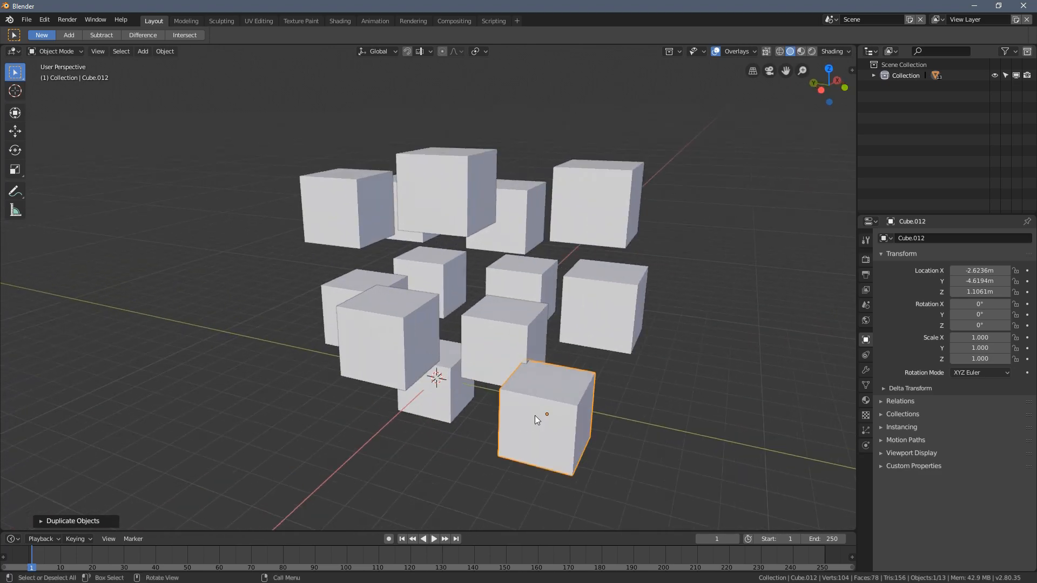
# Select all thirteen cubes, set the pivot to Individual Origins and choose the Scale tool
pyautogui.press('a')
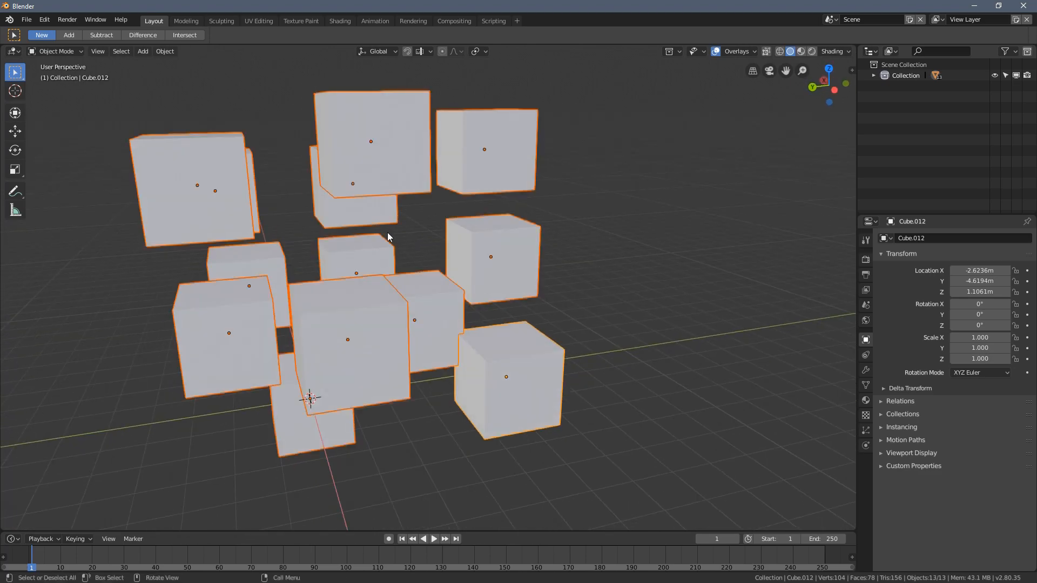
pyautogui.click(473, 51)
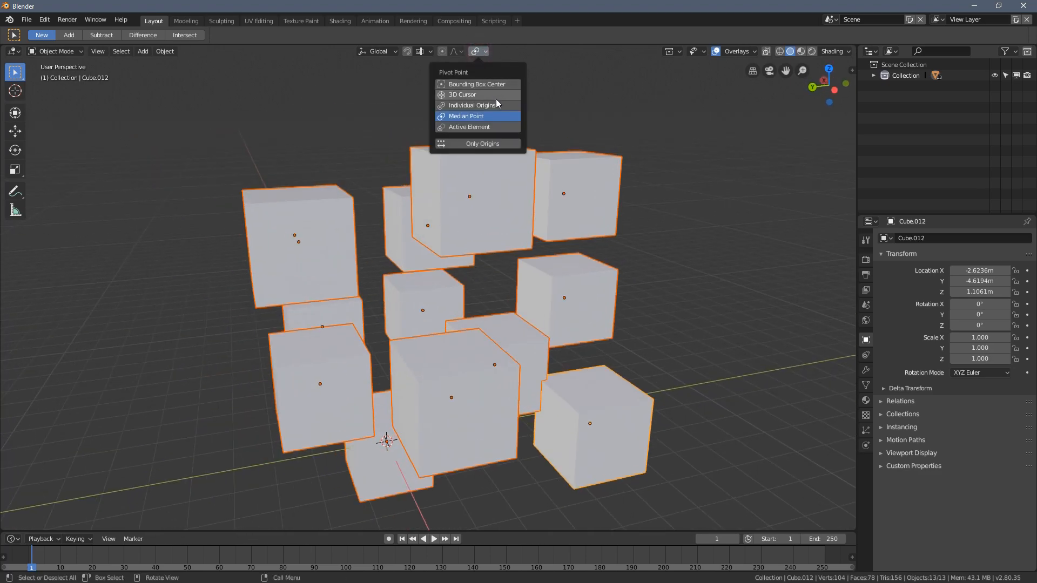
pyautogui.moveTo(472, 105)
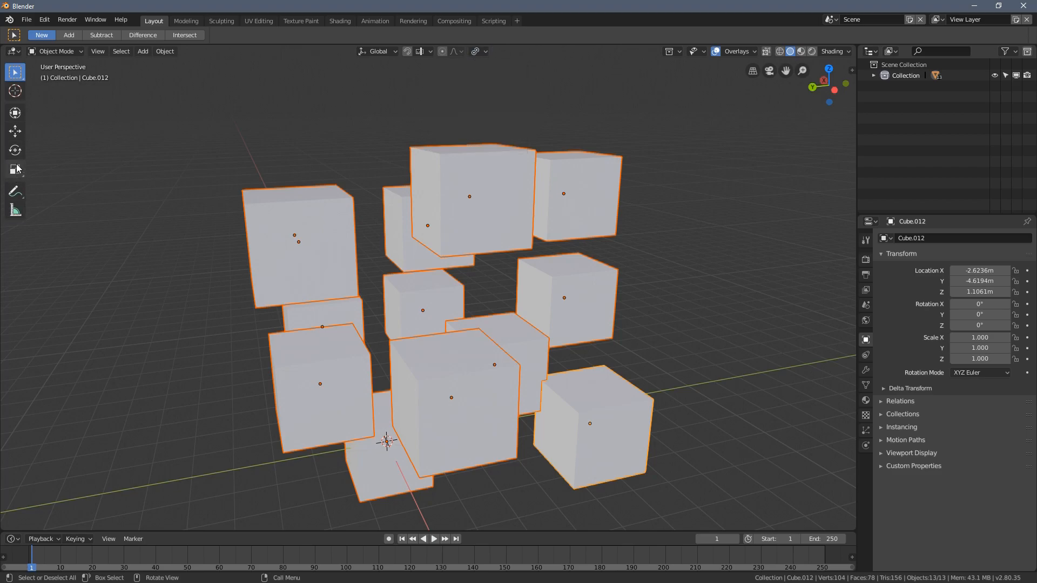
pyautogui.moveTo(55, 258)
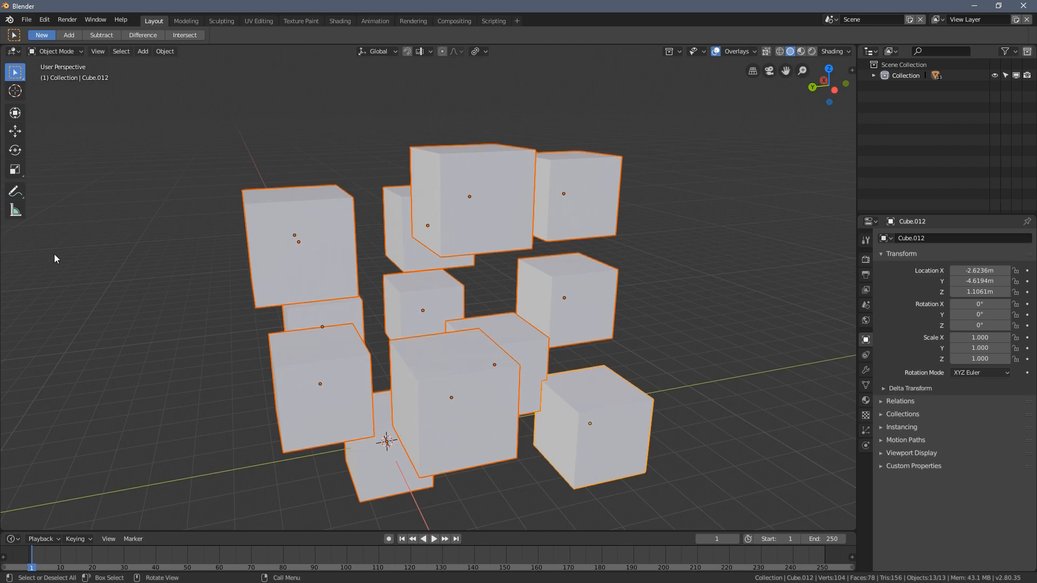
pyautogui.click(15, 170)
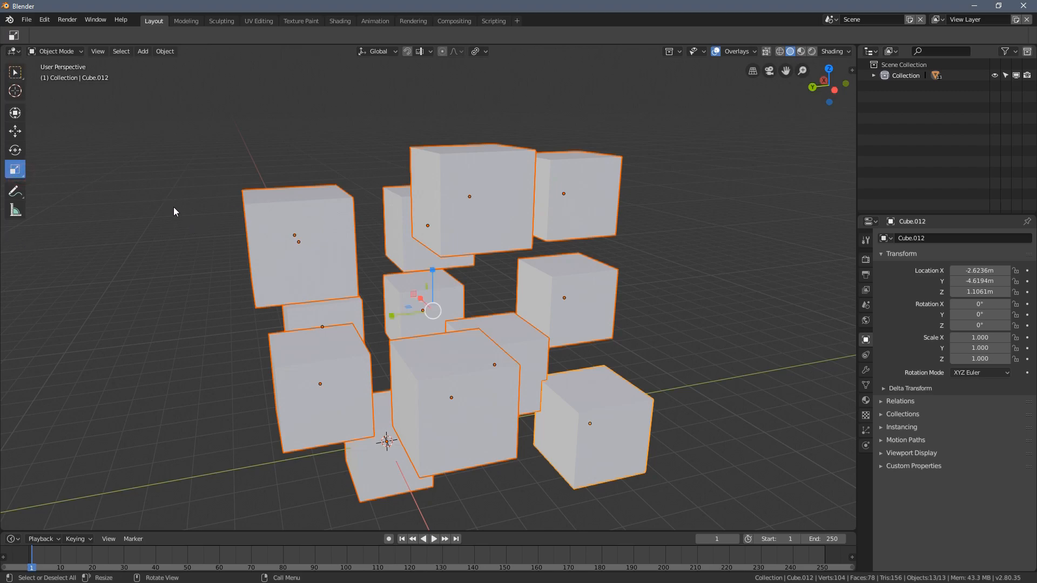
# Scale every selected cube up to about 1.325 around its own origin
pyautogui.press('s')
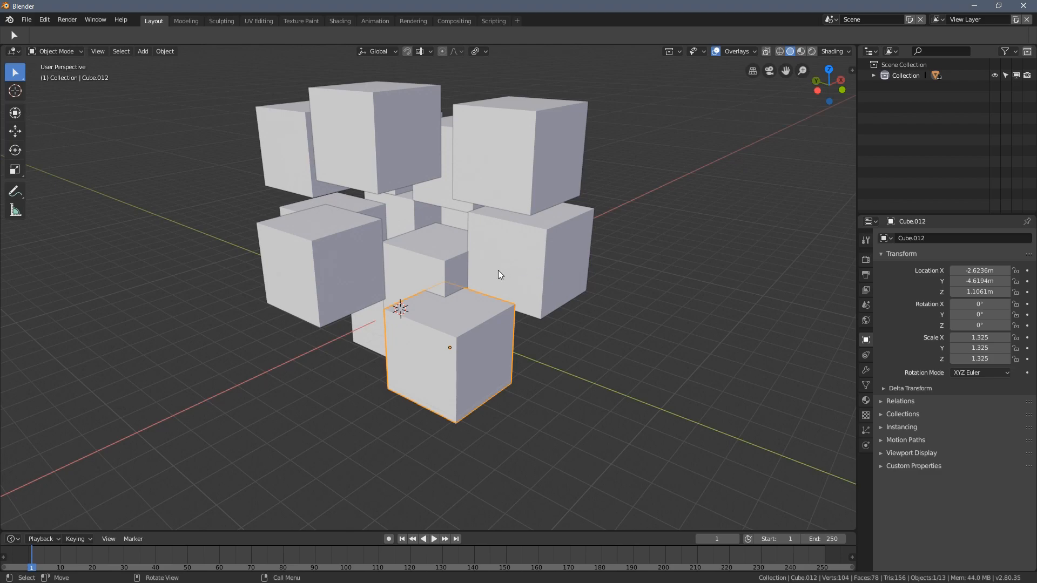
# Clear the selection and pick cubes one by one to hide them
pyautogui.click(490, 278)
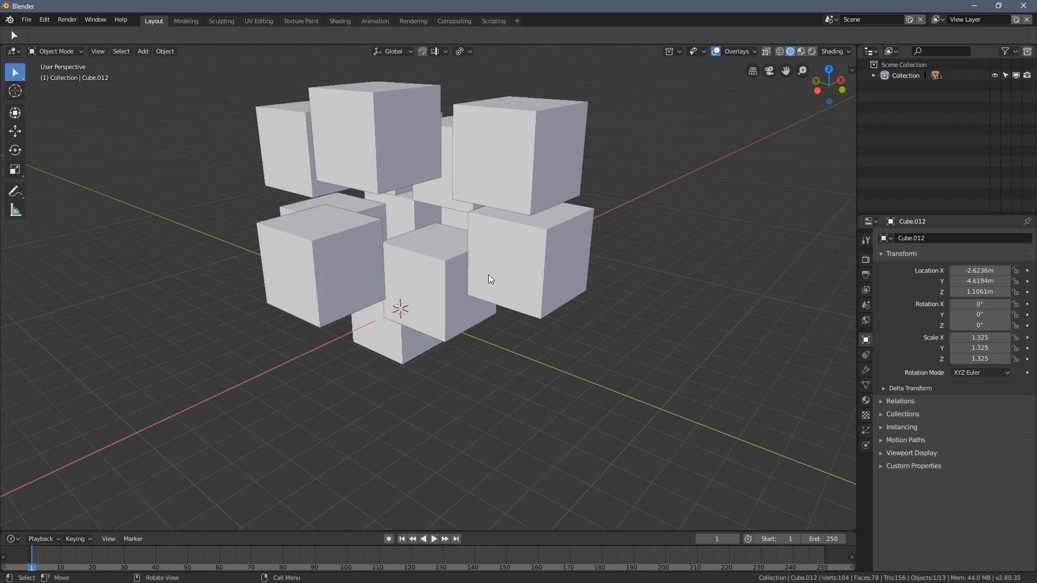
pyautogui.click(517, 152)
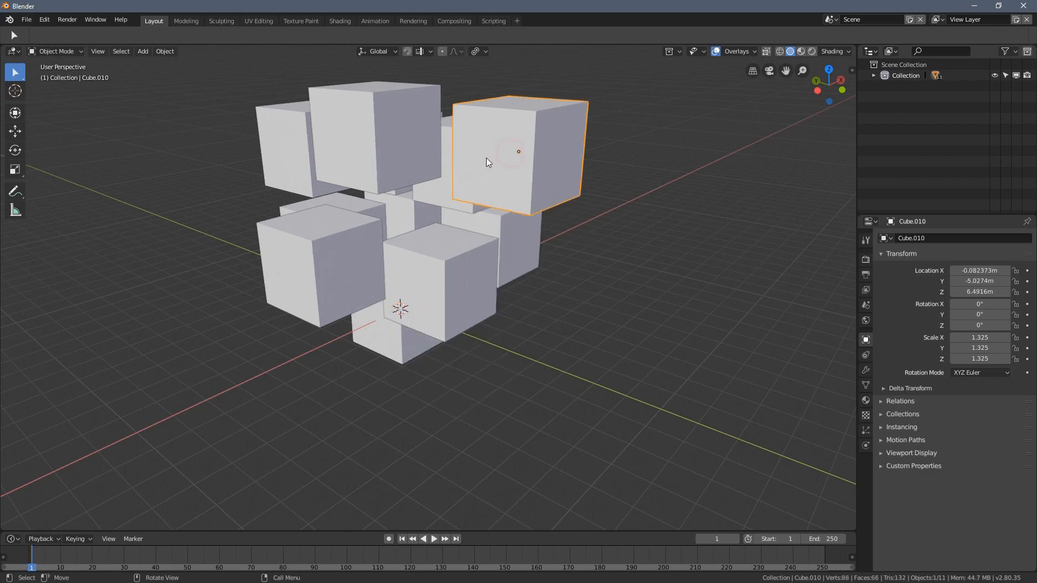
pyautogui.click(369, 266)
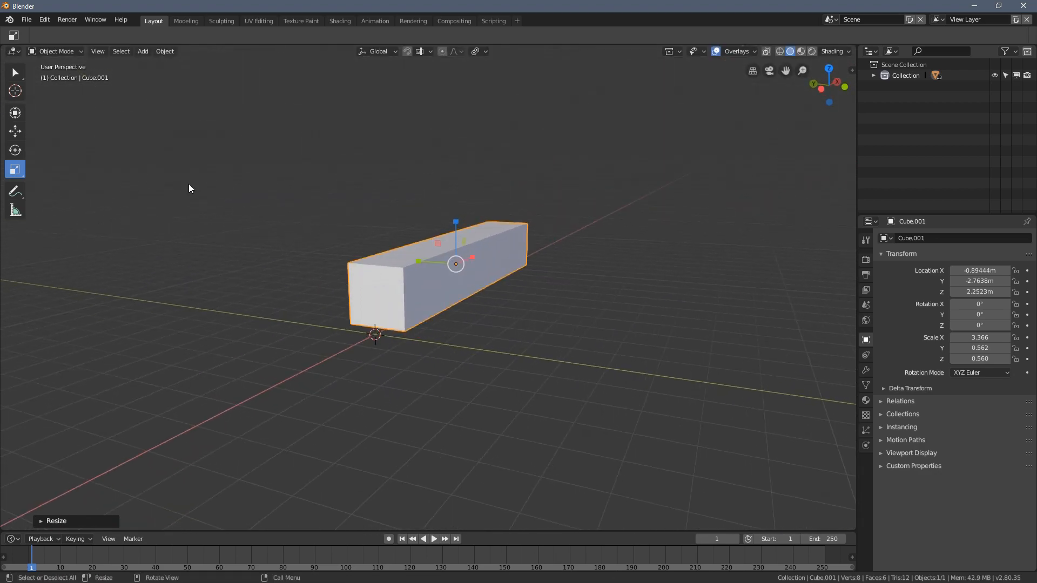
# Return to the plain Select tool before unhiding all hidden cubes with Alt+H
pyautogui.click(14, 71)
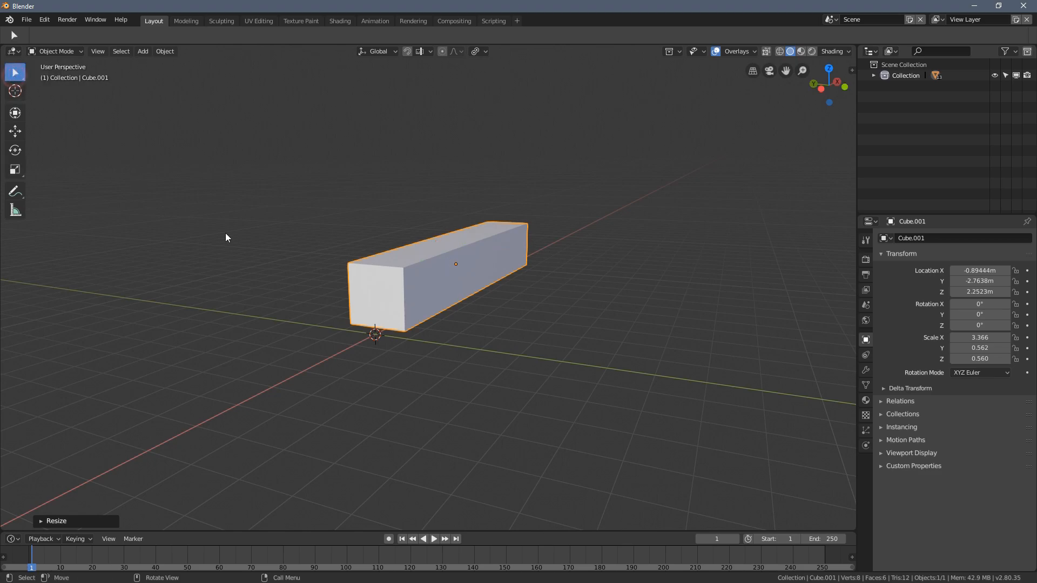
pyautogui.moveTo(341, 202)
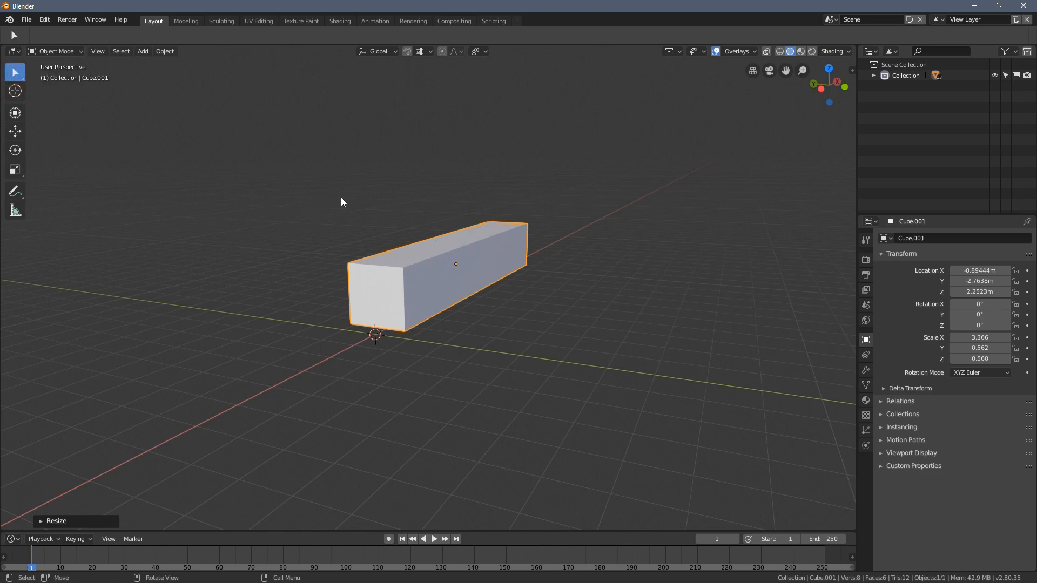
pyautogui.moveTo(358, 174)
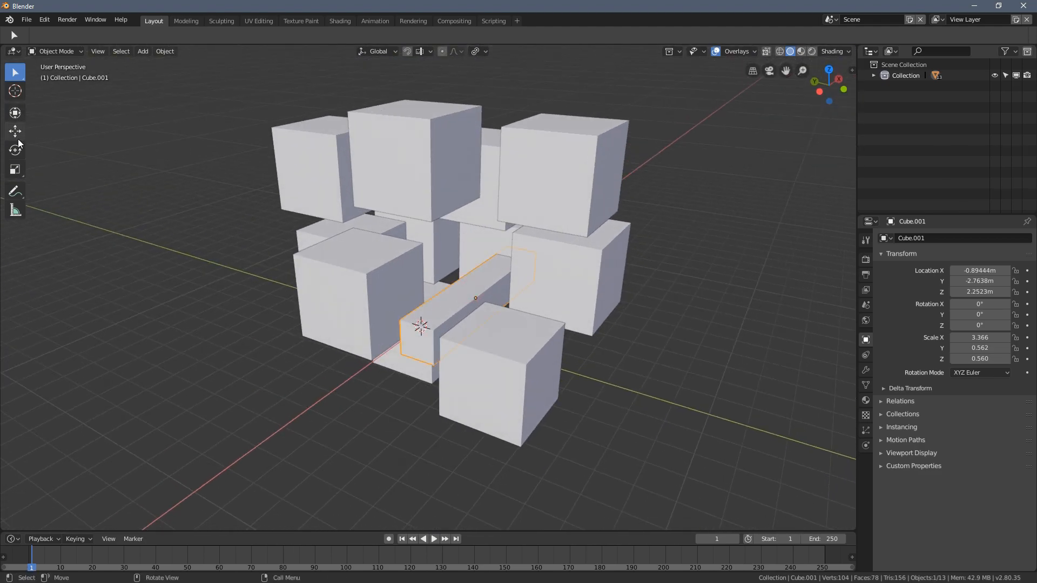
# Move the long bar to about -1.53 X, 2.75 Z and bring up the viewport View menu
pyautogui.click(14, 131)
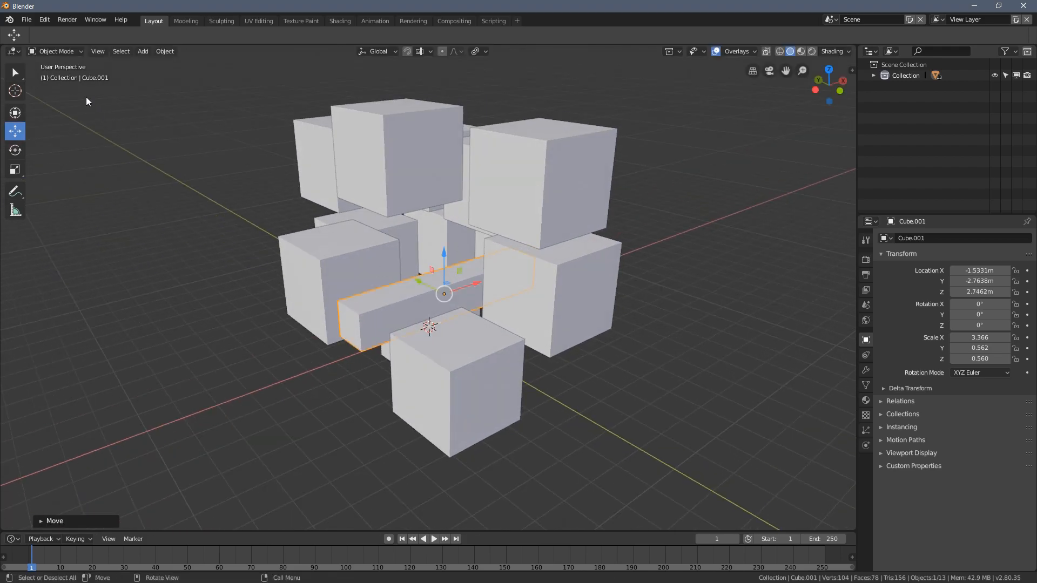
pyautogui.click(57, 51)
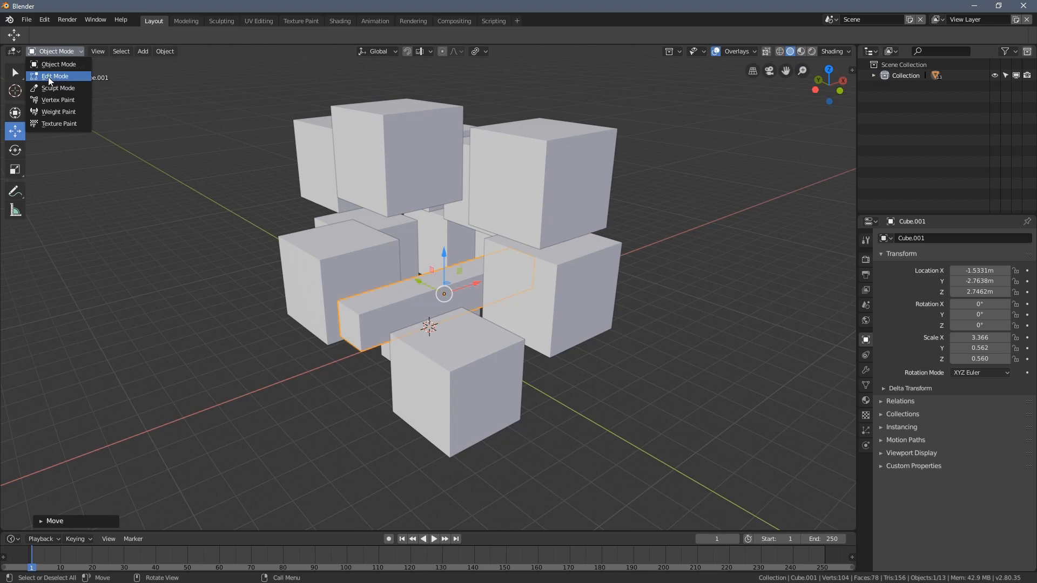
pyautogui.moveTo(64, 78)
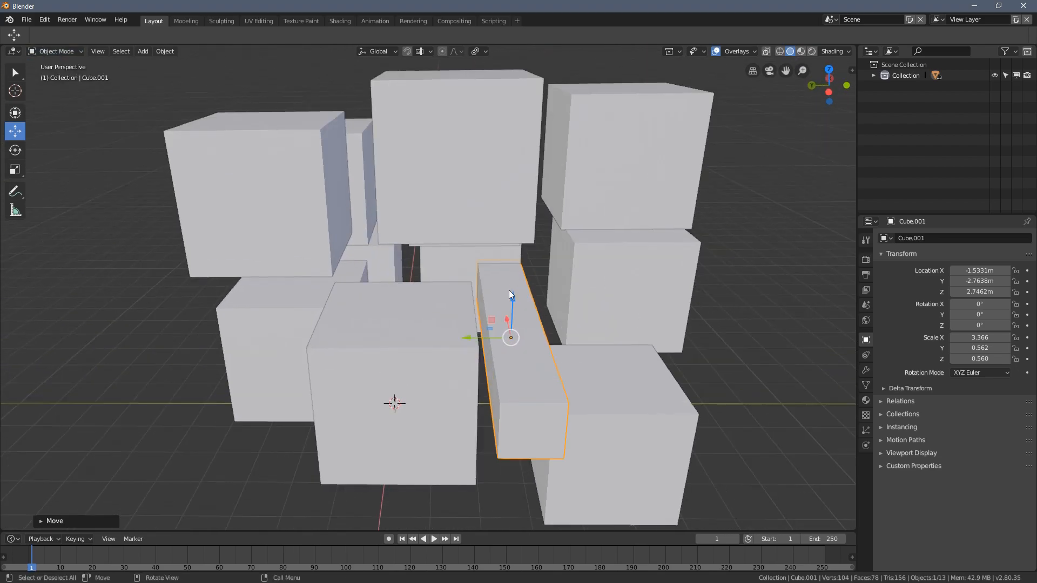
pyautogui.click(97, 50)
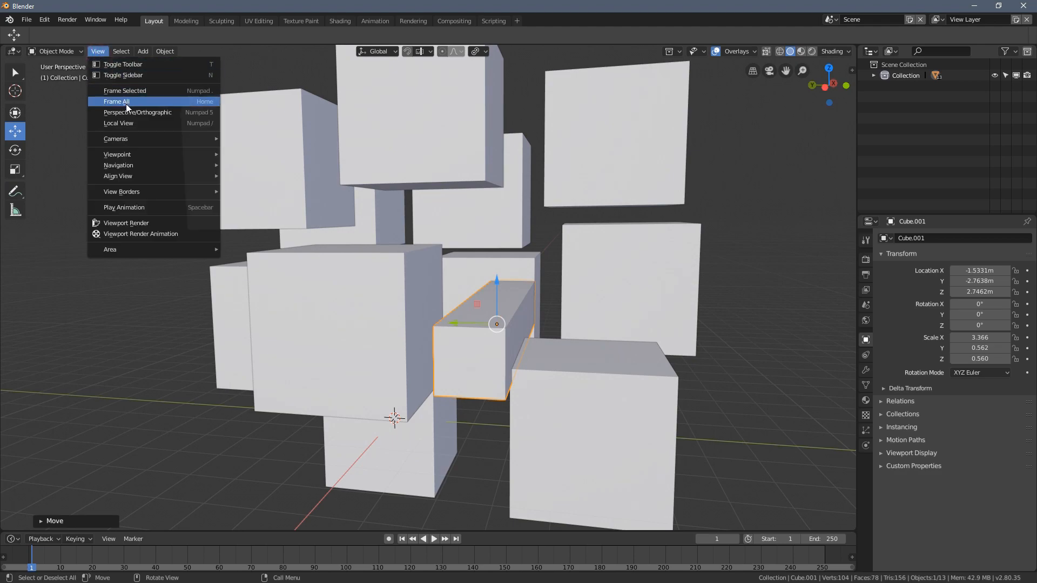
pyautogui.moveTo(120, 123)
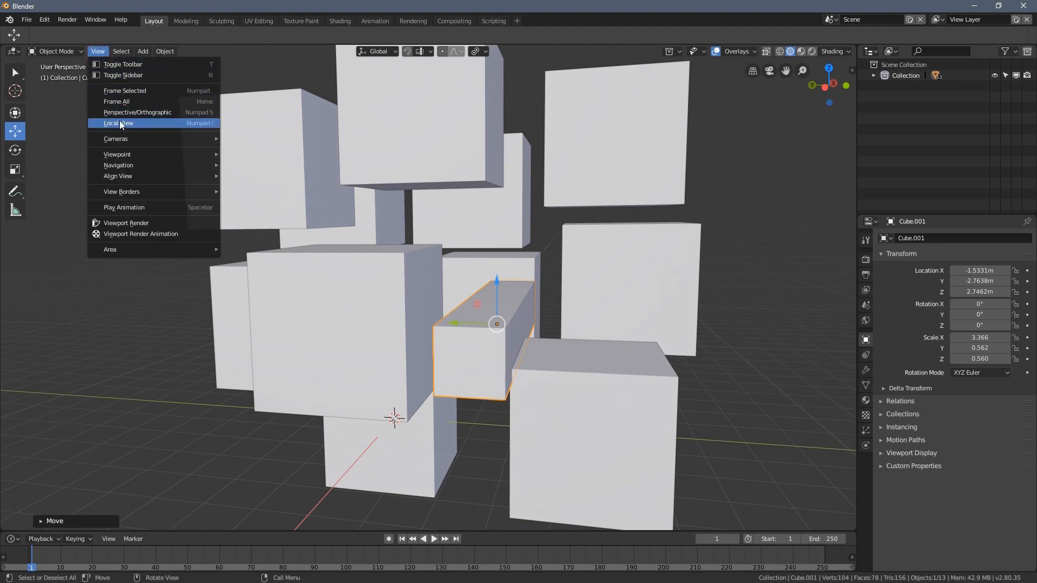
# Isolate the bar in Local View, then leave Local View to show the whole cube cluster again
pyautogui.click(118, 123)
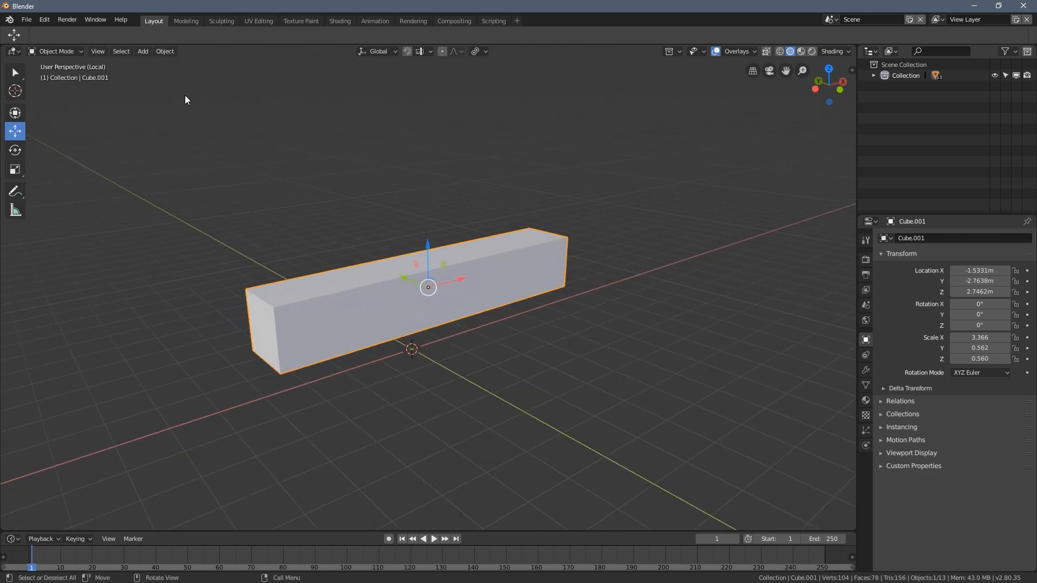
pyautogui.click(96, 51)
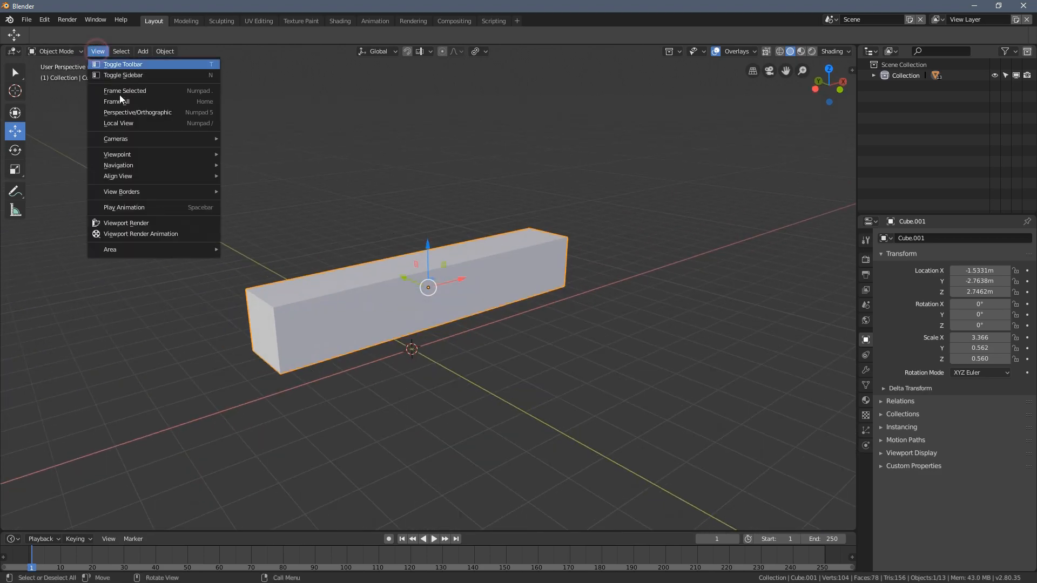
pyautogui.click(116, 101)
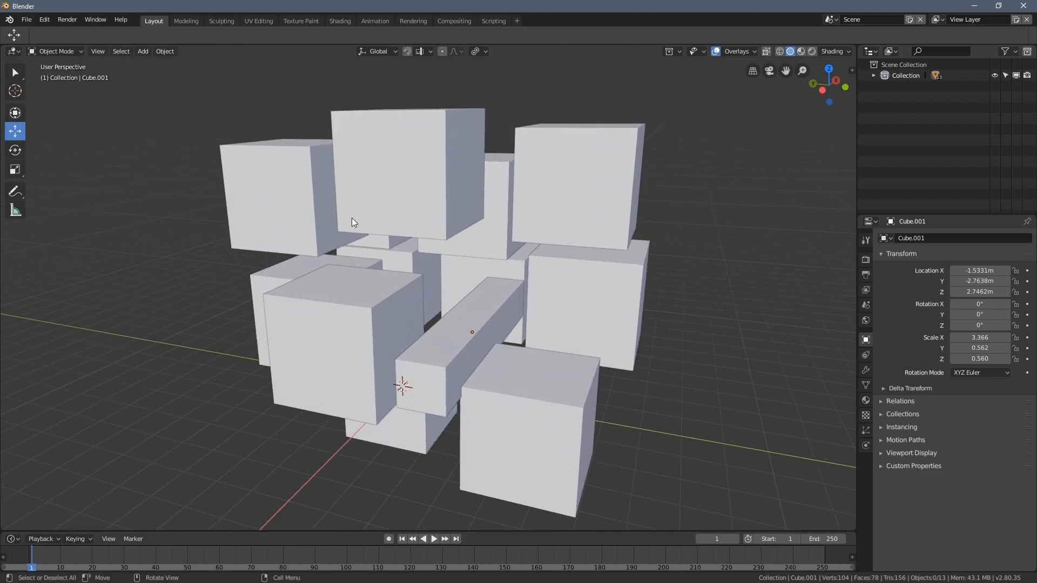
pyautogui.click(293, 193)
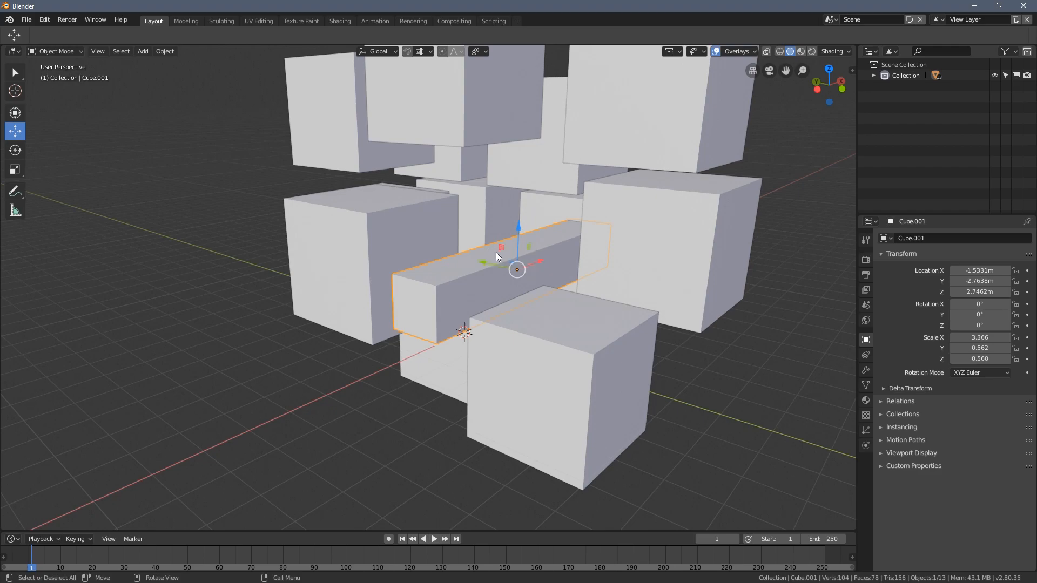
pyautogui.moveTo(449, 206)
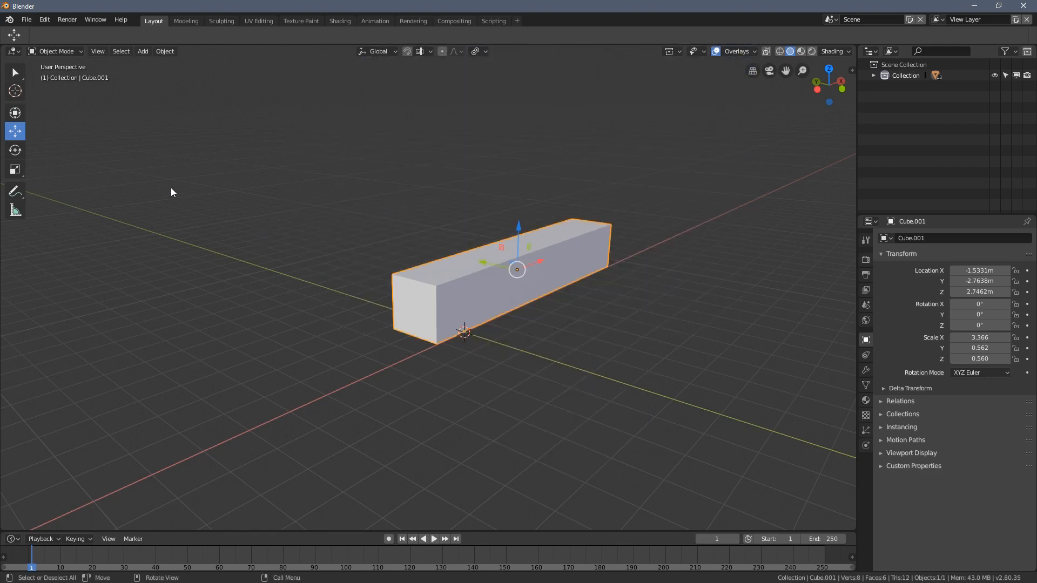
pyautogui.click(97, 51)
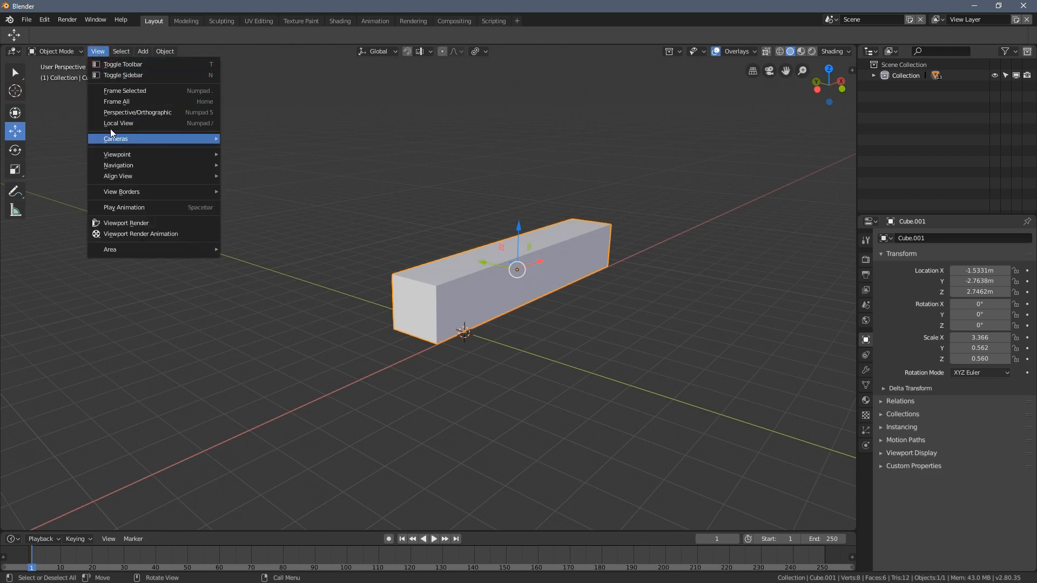
pyautogui.click(507, 243)
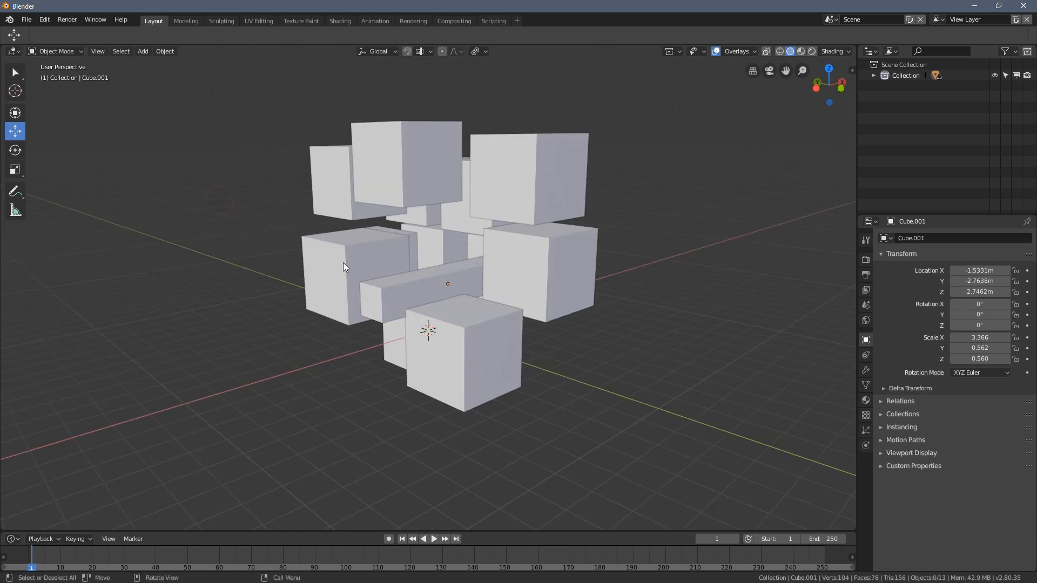
pyautogui.click(562, 274)
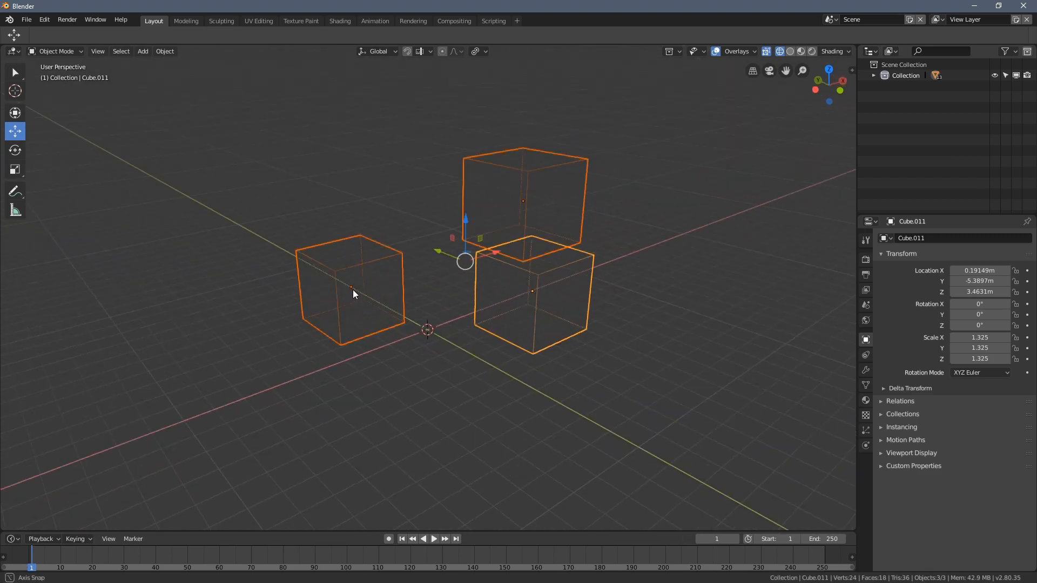
pyautogui.click(461, 267)
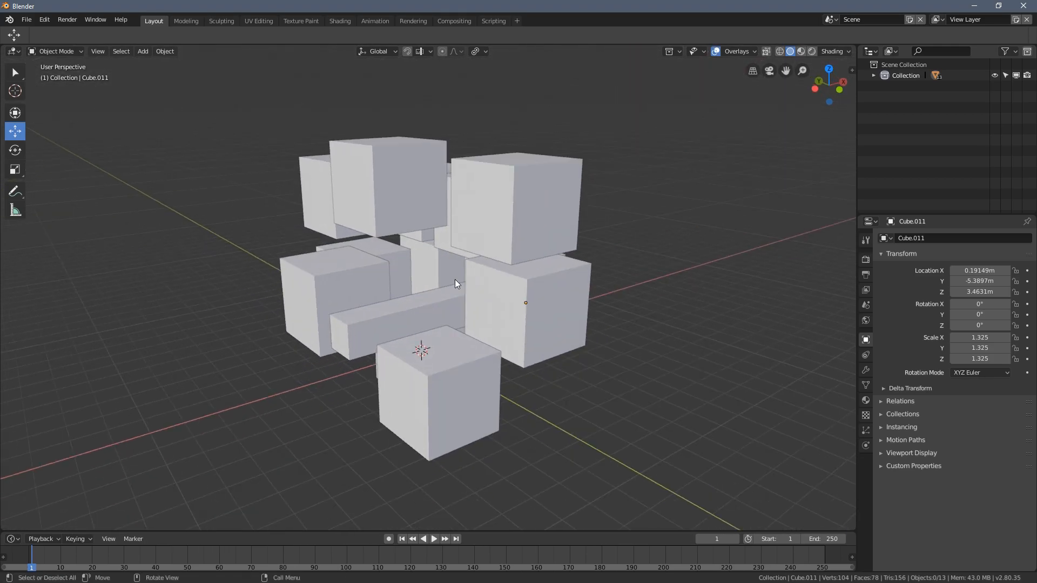
pyautogui.moveTo(14, 211)
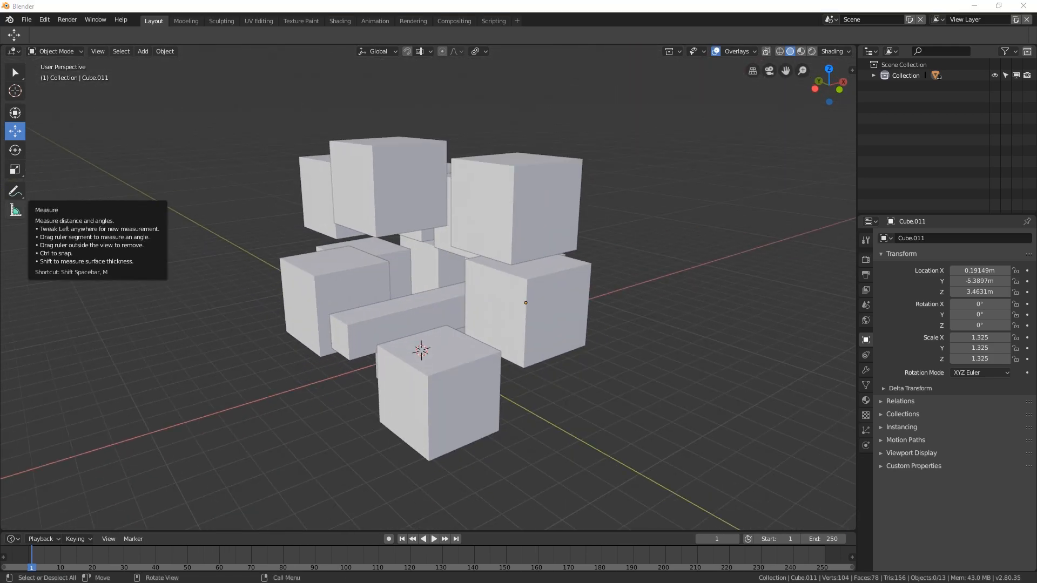